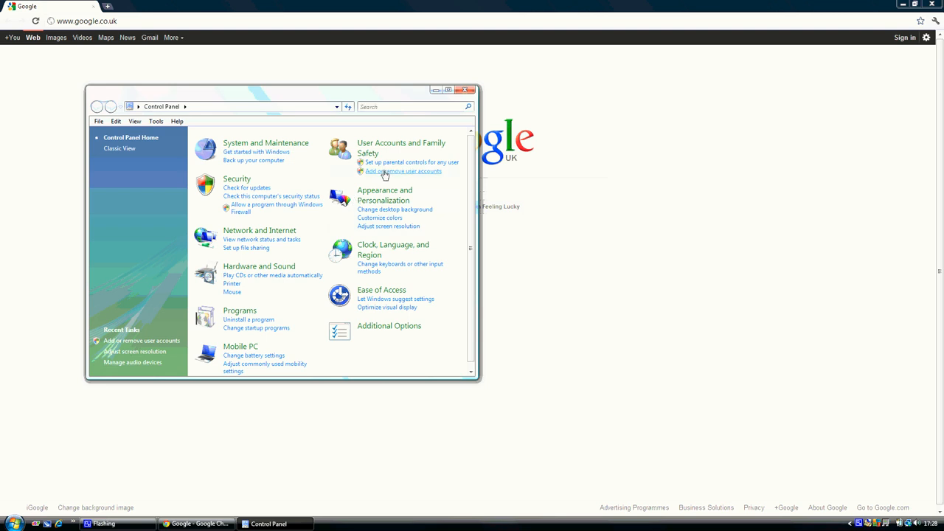
mouse_move(328, 264)
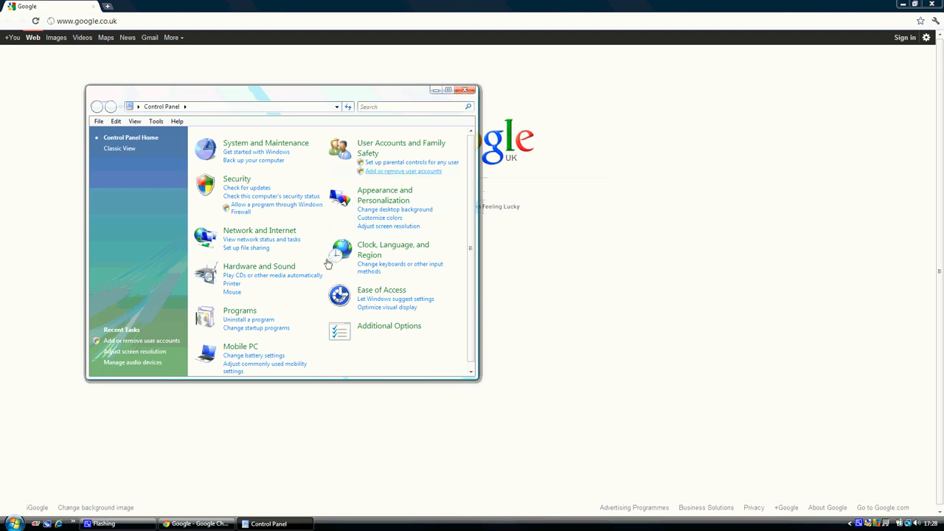
- Reach the Create New Account form via Add or remove user accounts
left_click(403, 171)
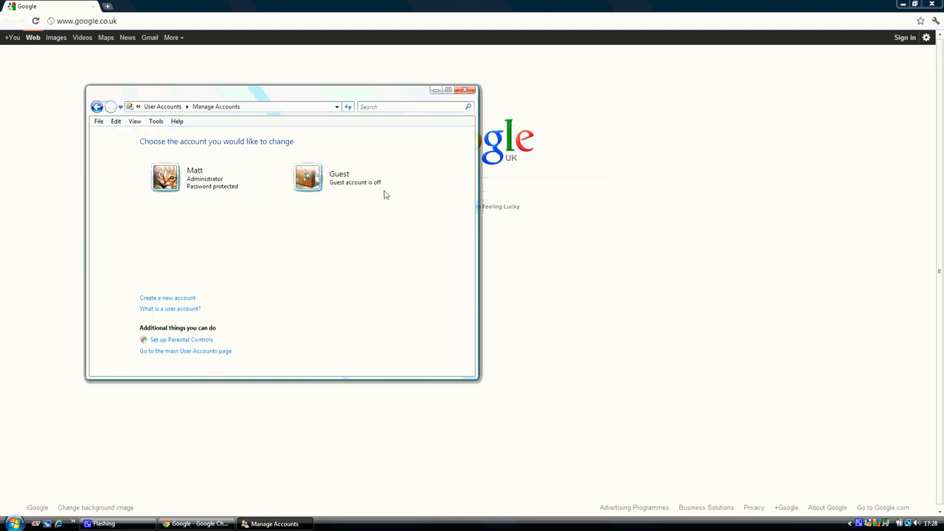
mouse_move(184, 283)
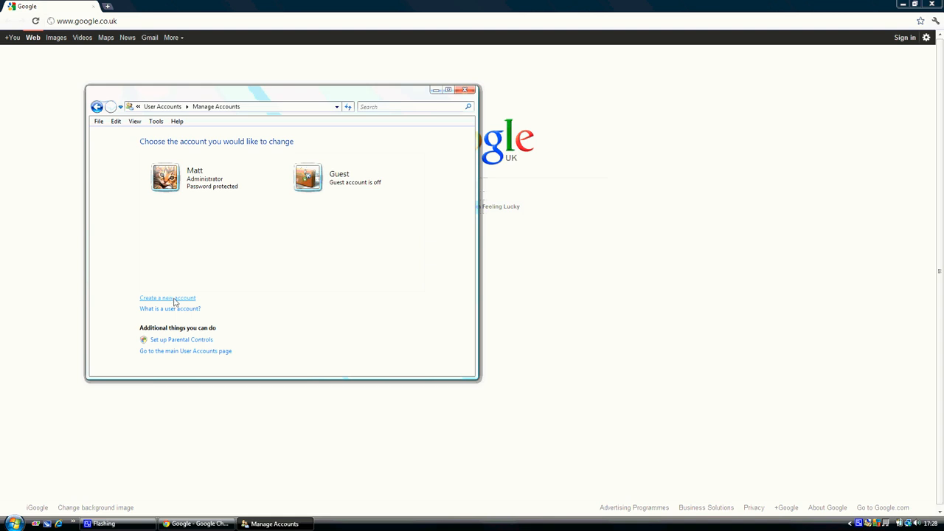
left_click(168, 298)
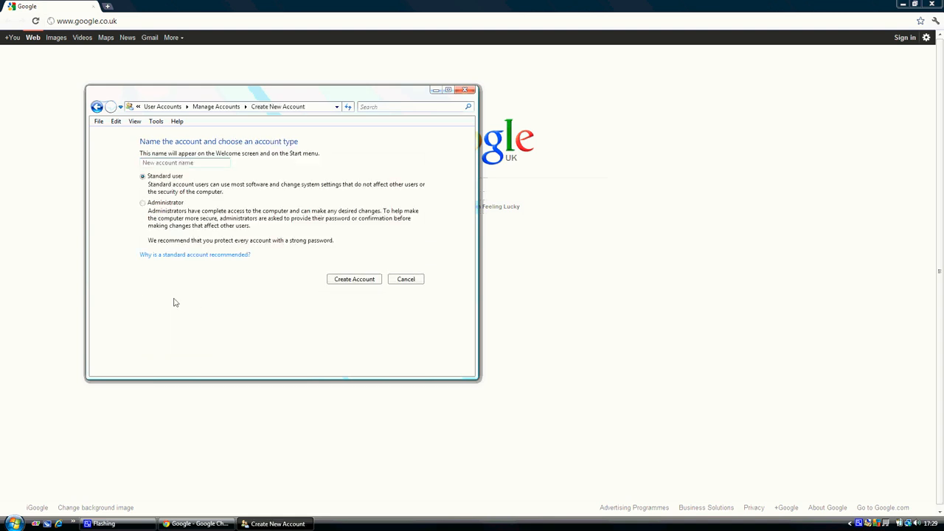
- Create a Standard user account named 'James' and open its Change an Account page
type("Jo")
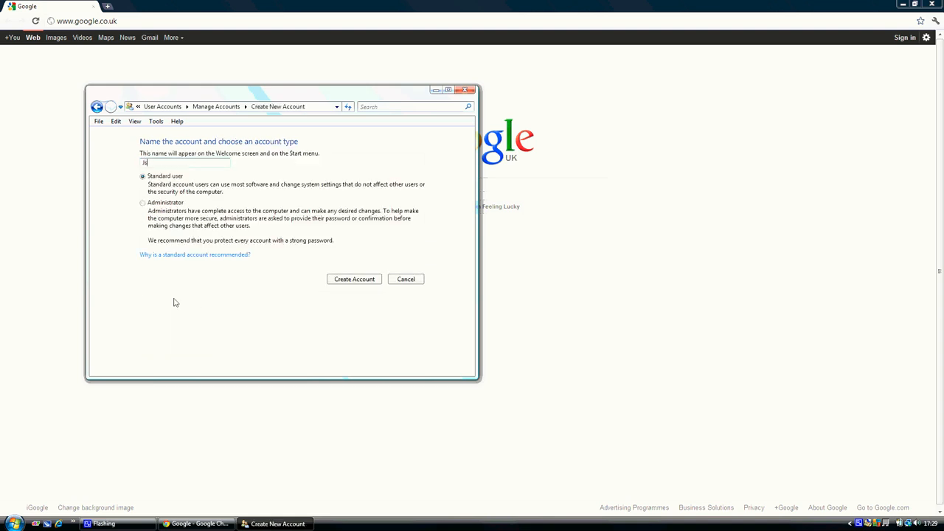
type("ames")
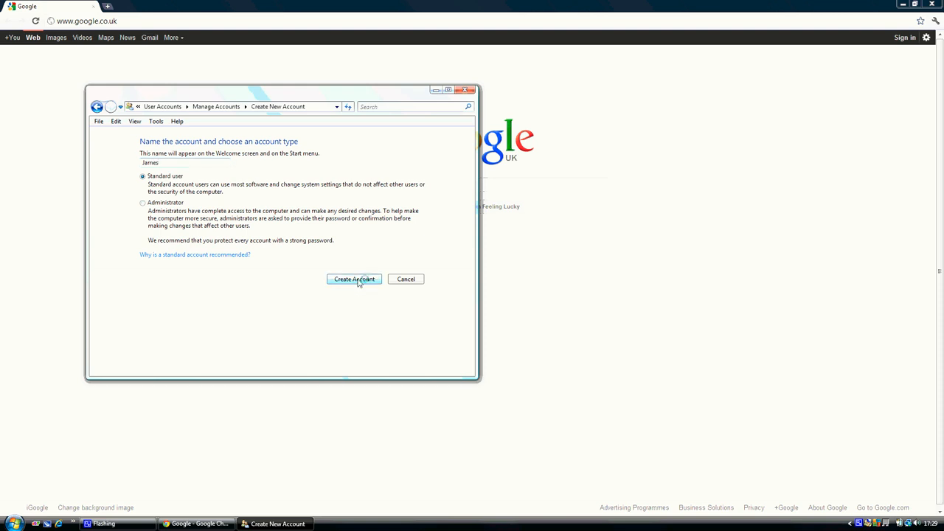
left_click(354, 279)
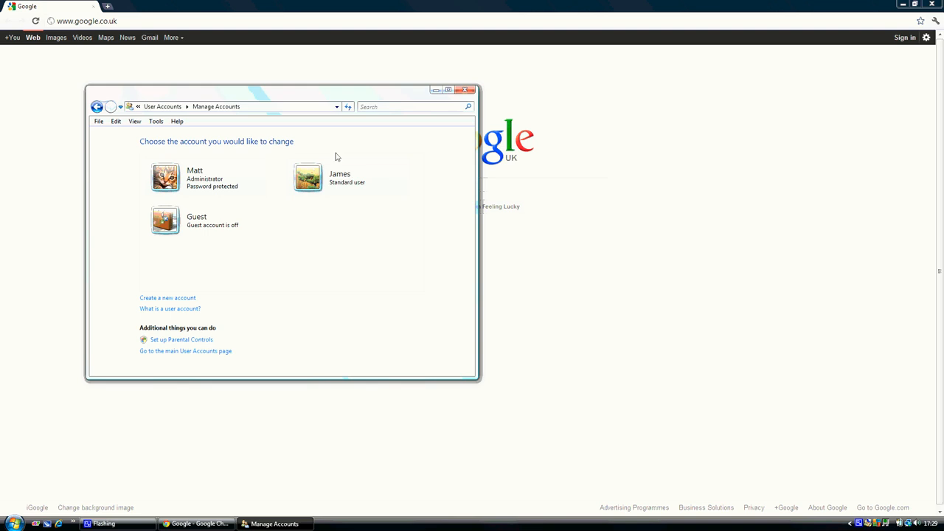
left_click(307, 177)
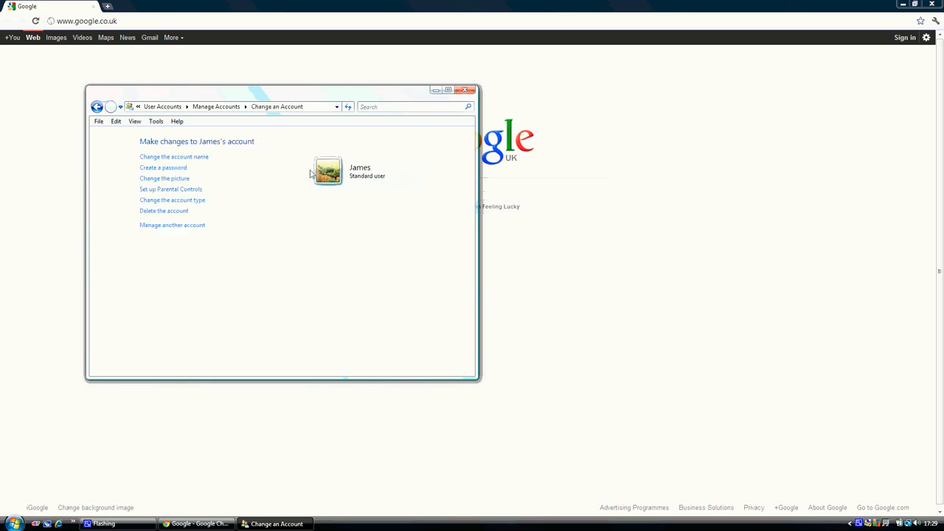
mouse_move(190, 215)
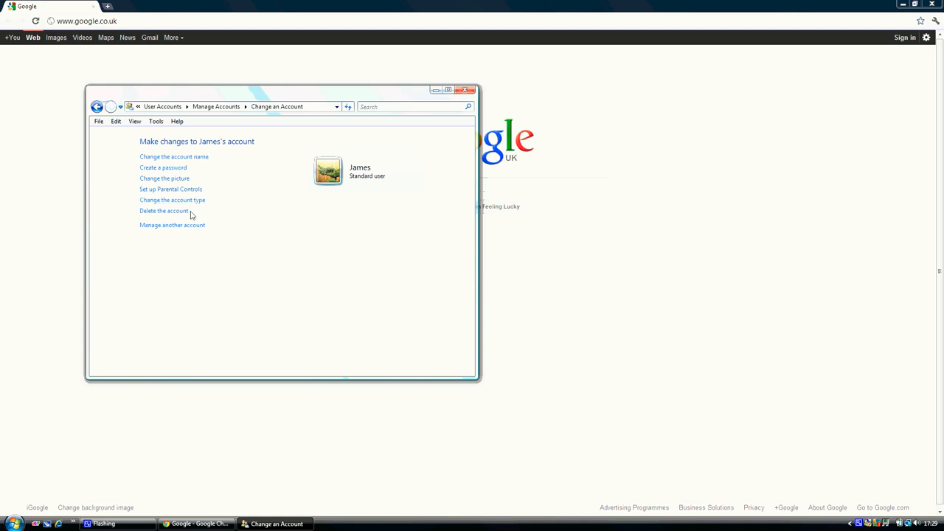